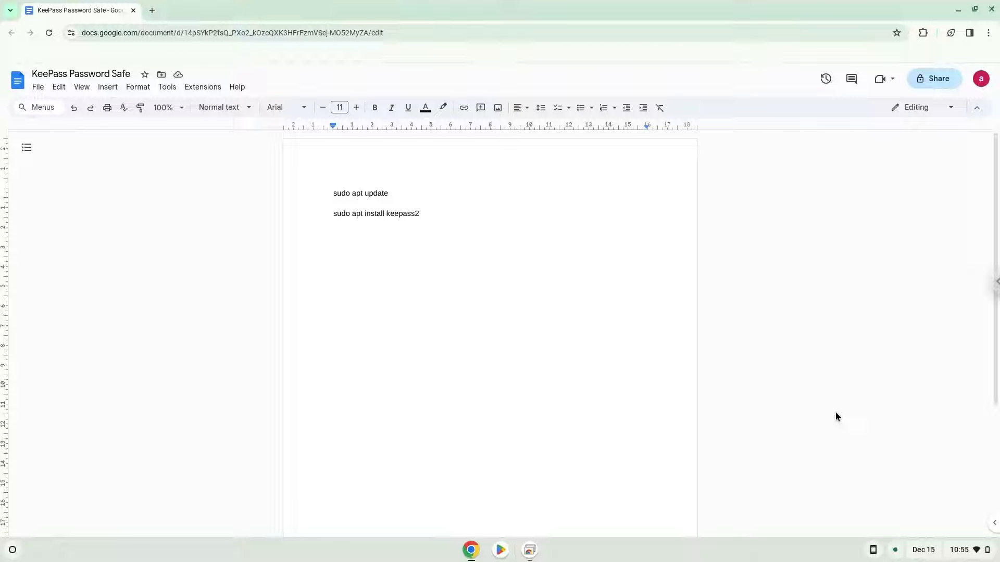
- Focus the command notes in Docs and bring up the shelf's quick settings
{"action": "left_click", "coordinate": [334, 194]}
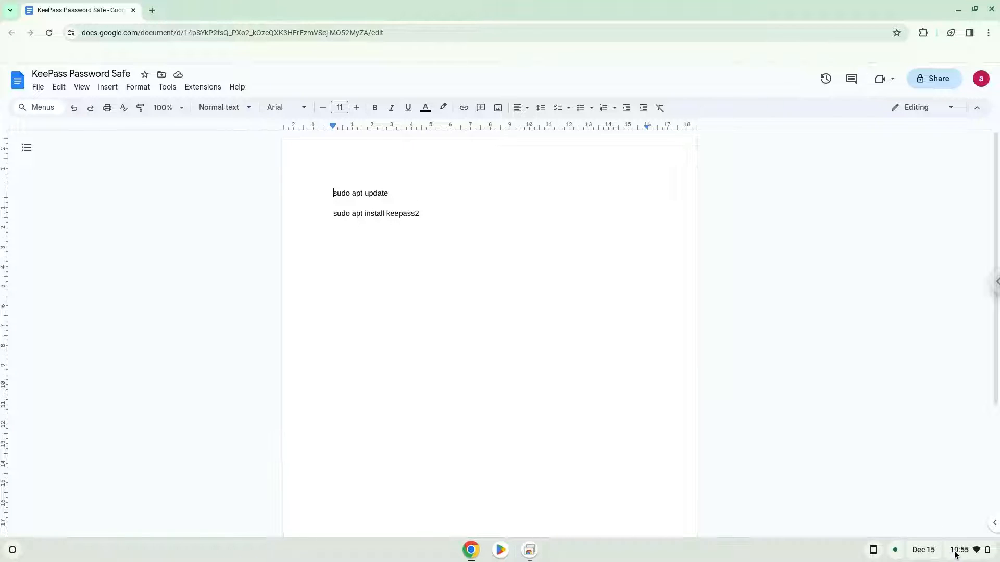
{"action": "left_click", "coordinate": [958, 550]}
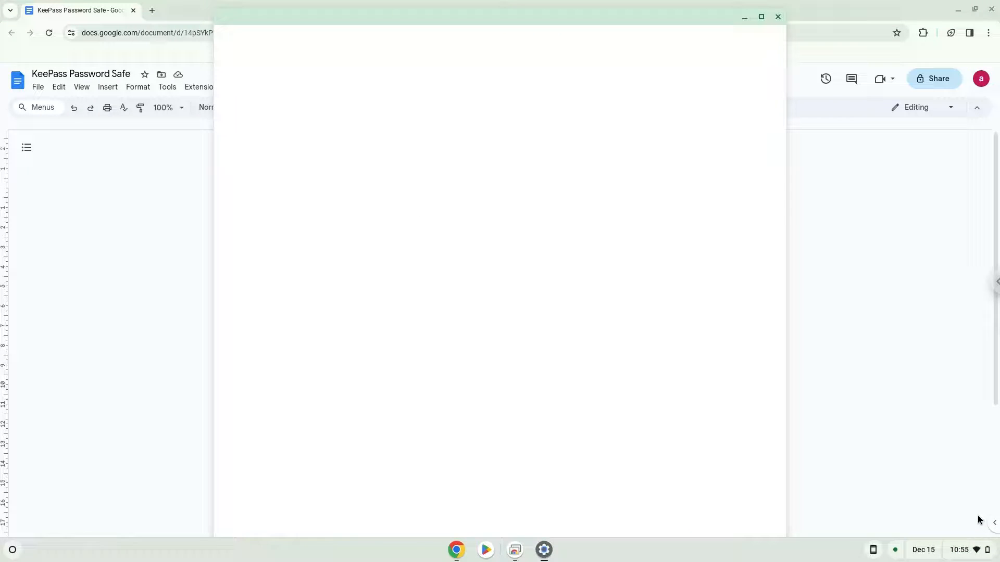
- Reach Developers under Advanced settings and turn on the Linux development environment
{"action": "left_click", "coordinate": [543, 549]}
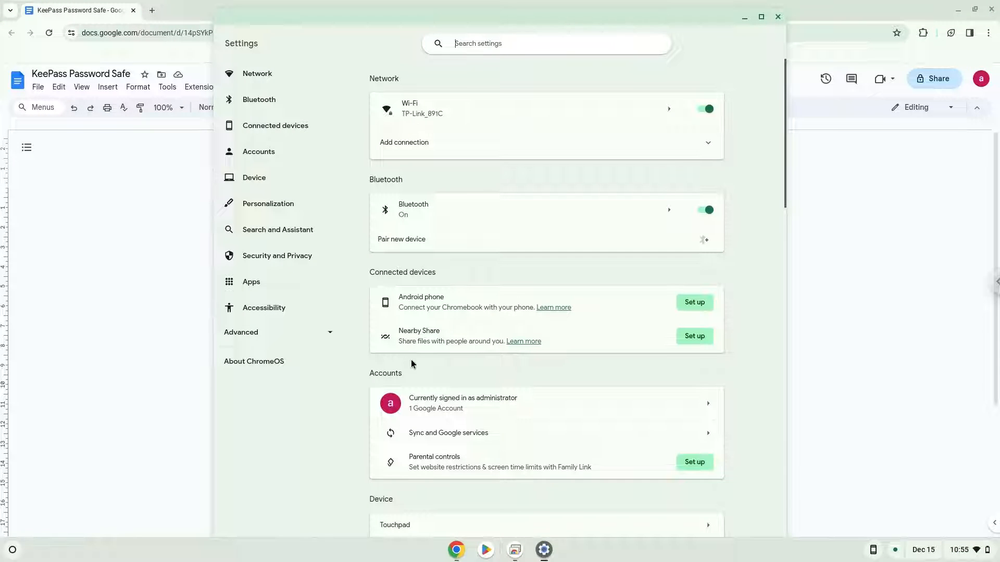
{"action": "left_click", "coordinate": [241, 332]}
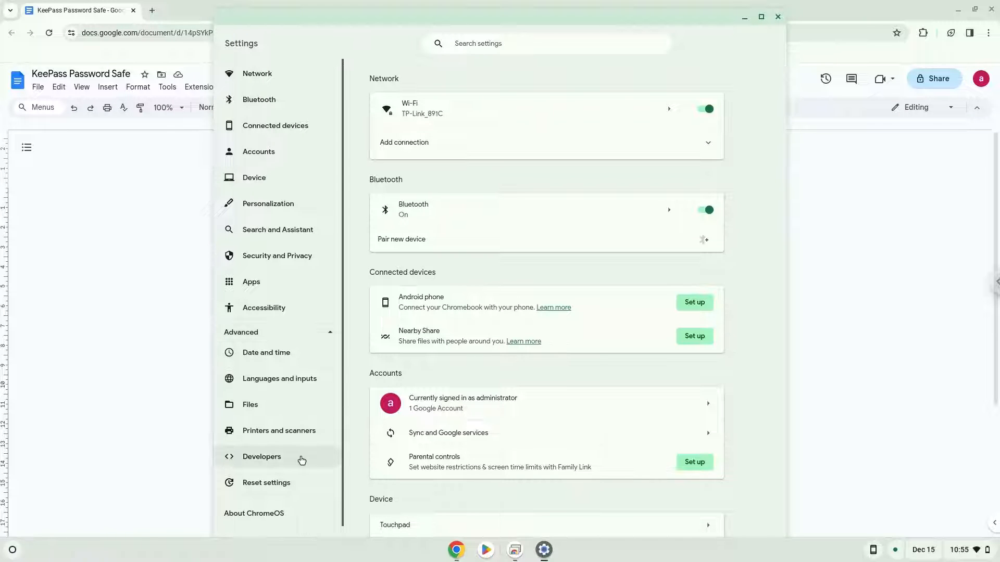
{"action": "left_click", "coordinate": [261, 456]}
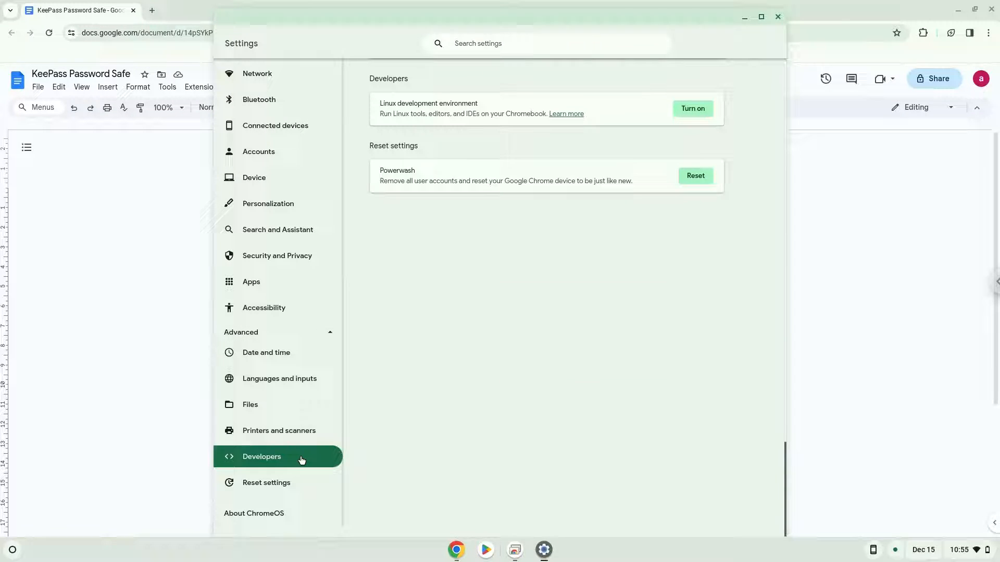
{"action": "left_click", "coordinate": [693, 109]}
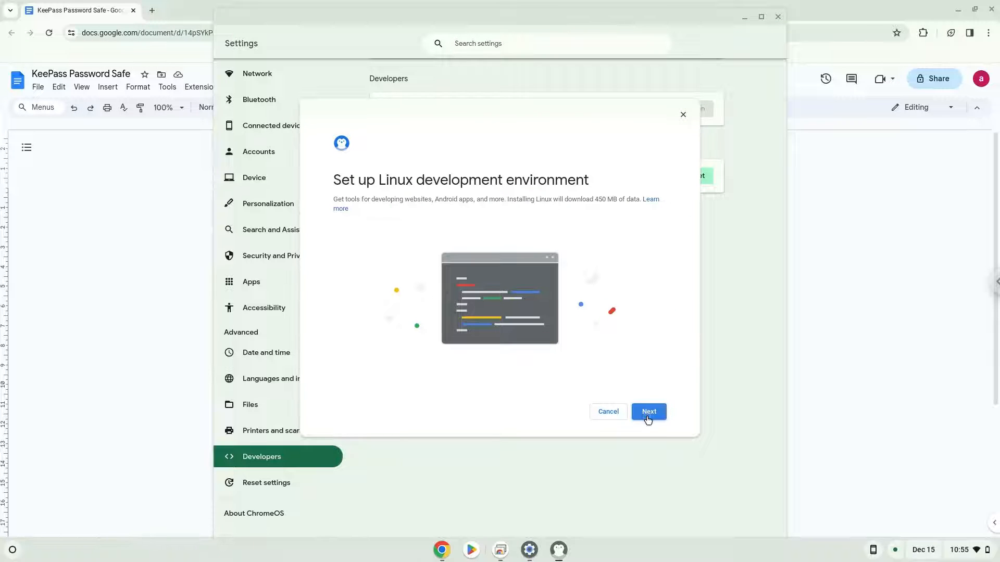
- Confirm the Set up Linux wizard and install until a terminal shell prompt appears
{"action": "left_click", "coordinate": [649, 411]}
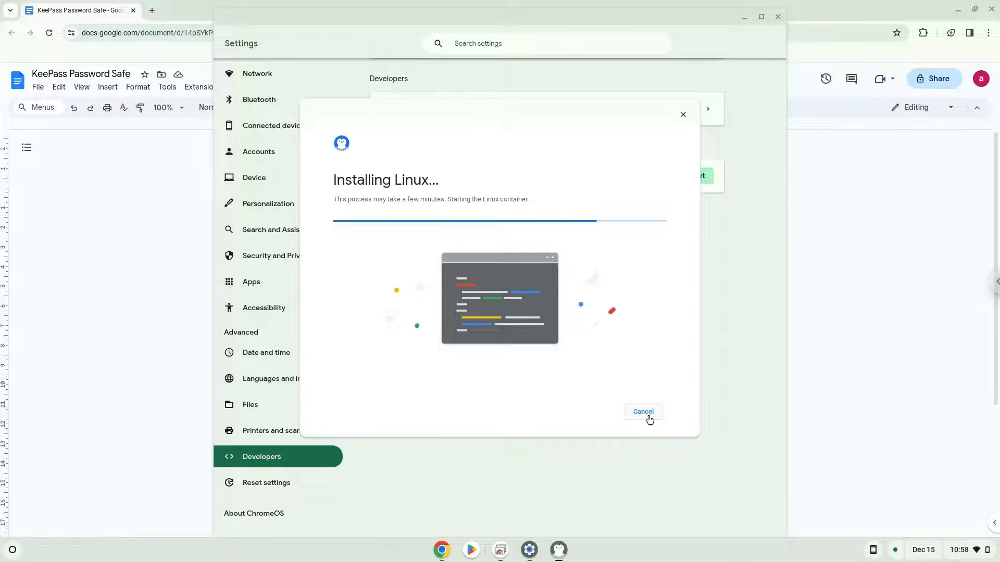
{"action": "left_click", "coordinate": [642, 412]}
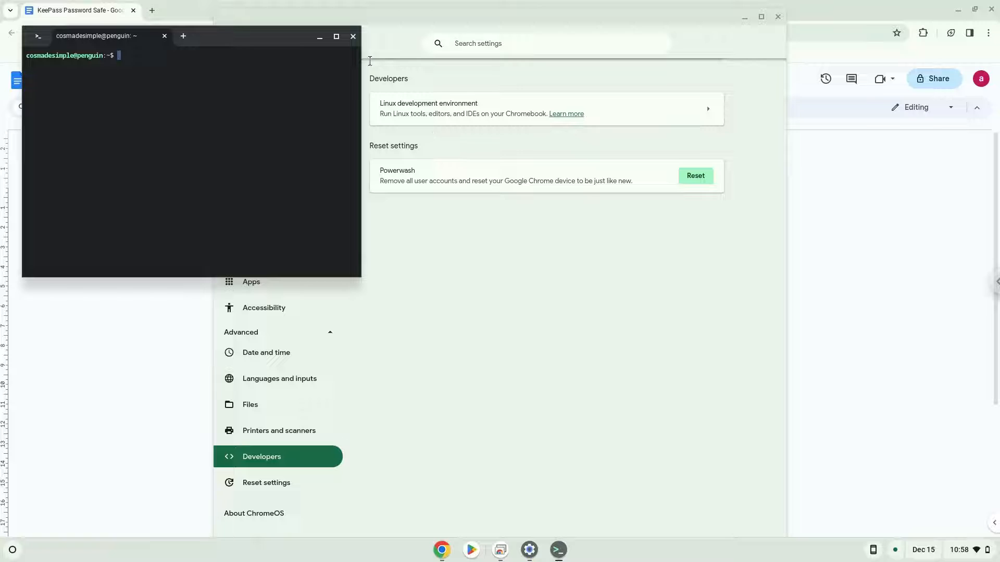
- Put the terminal and Settings aside, copy the sudo apt update line, and show the launcher
{"action": "left_click", "coordinate": [353, 35]}
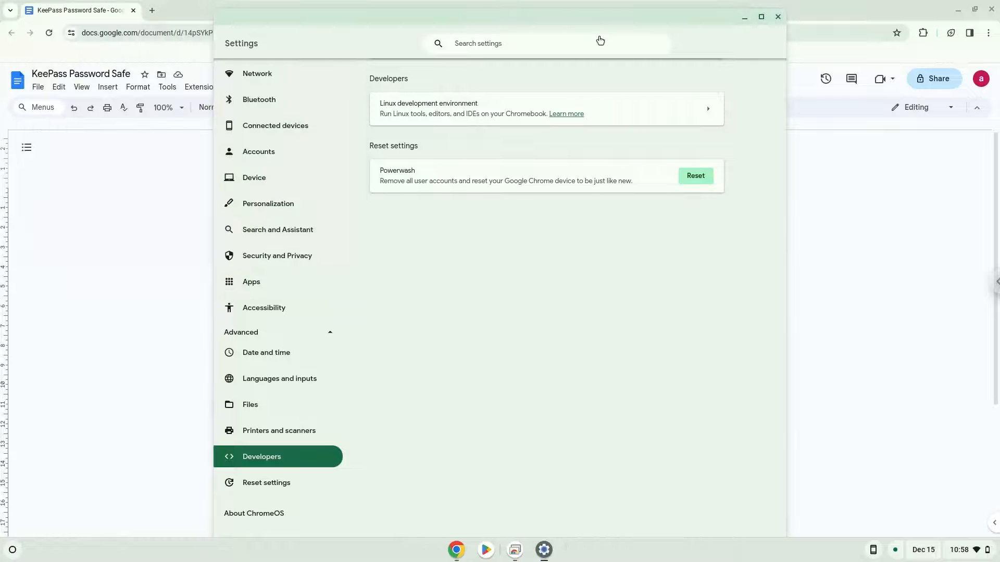
{"action": "left_click", "coordinate": [777, 17]}
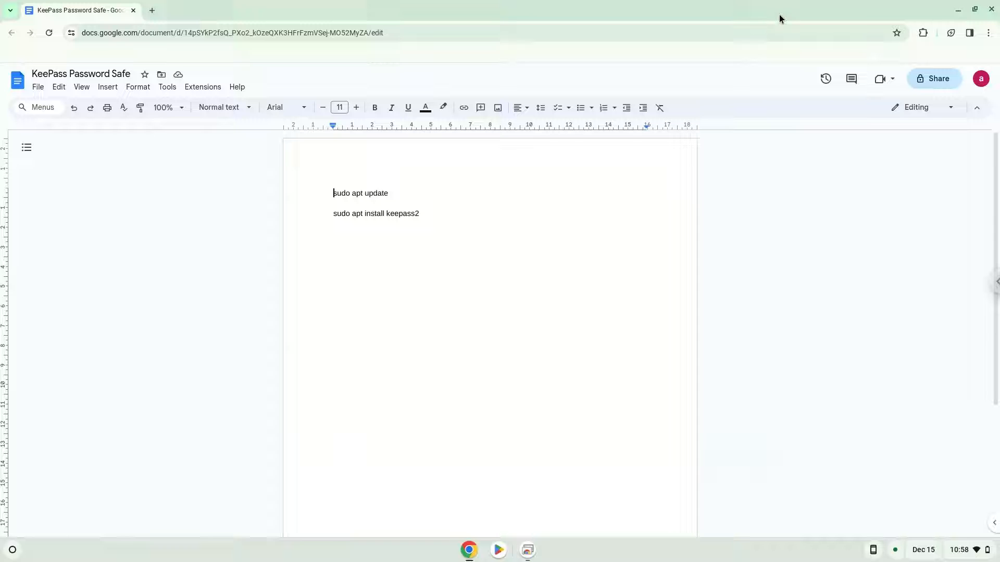
{"action": "mouse_move", "coordinate": [525, 117]}
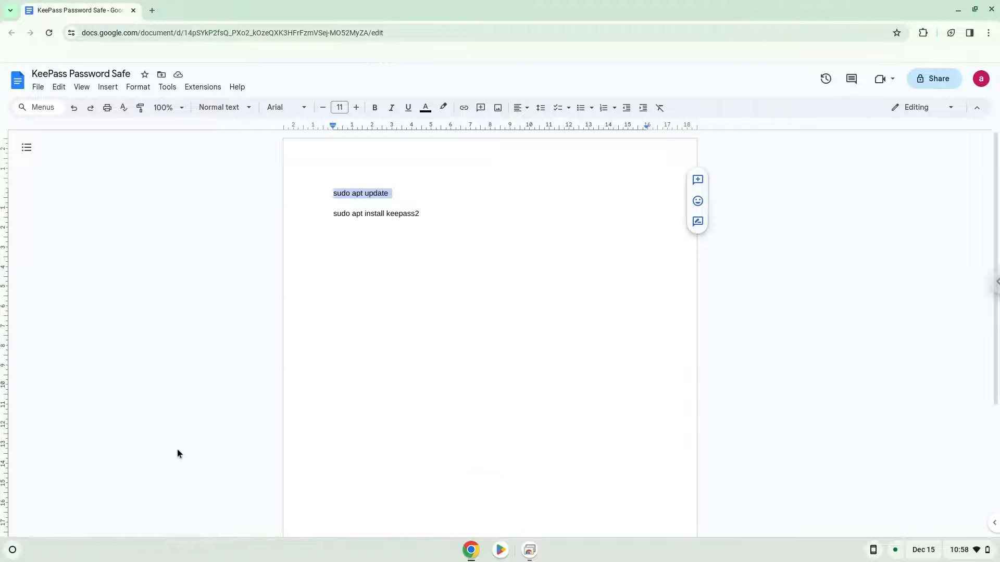
{"action": "left_click", "coordinate": [11, 549]}
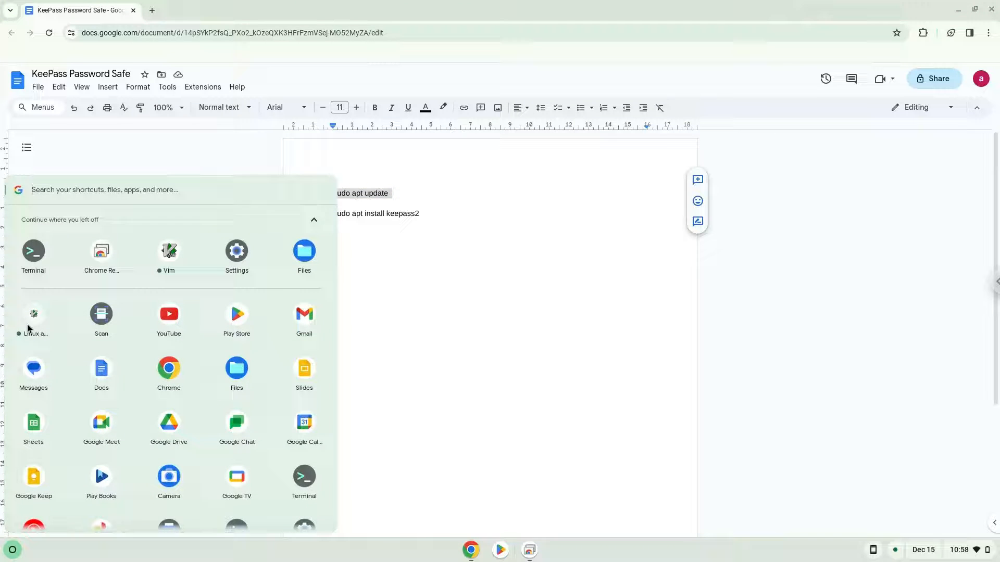
- Start the Terminal app from the launcher and maximize its window
{"action": "left_click", "coordinate": [33, 251]}
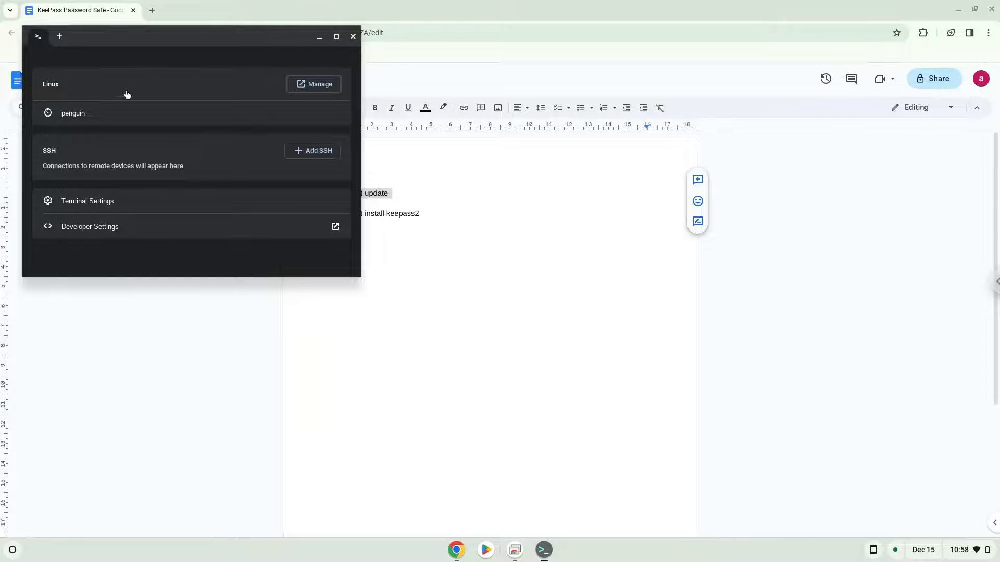
{"action": "left_click", "coordinate": [336, 37]}
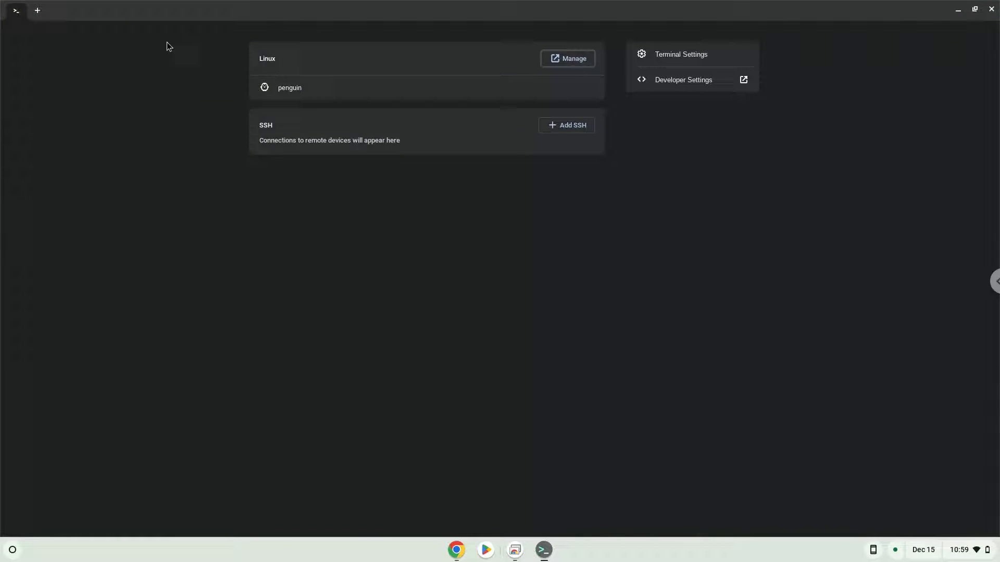
- Run sudo apt update in the penguin shell, then copy sudo apt install keepass2 from the notes
{"action": "left_click", "coordinate": [289, 88]}
{"action": "type", "text": "sudo apt update"}
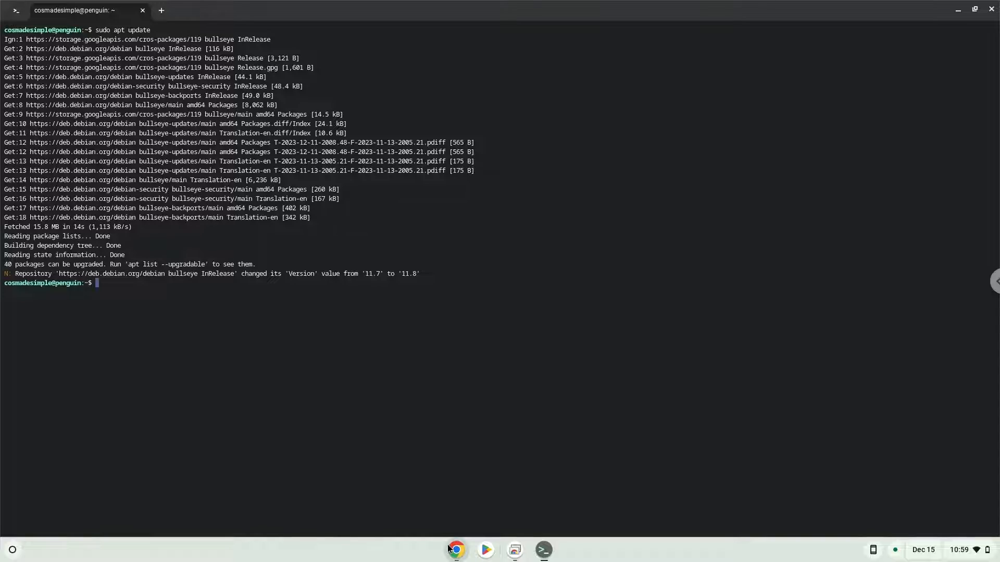
{"action": "left_click", "coordinate": [455, 550]}
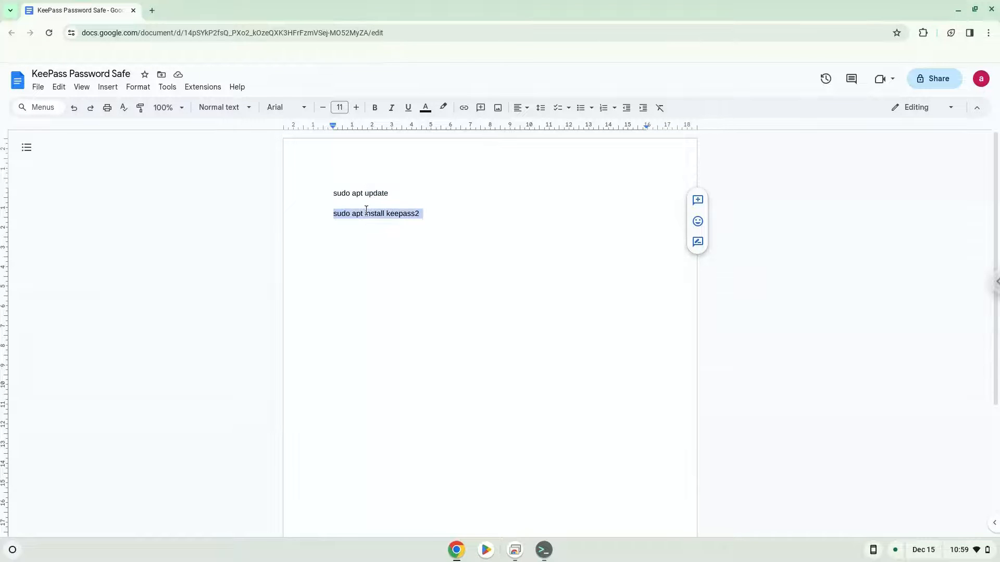
{"action": "mouse_move", "coordinate": [466, 342]}
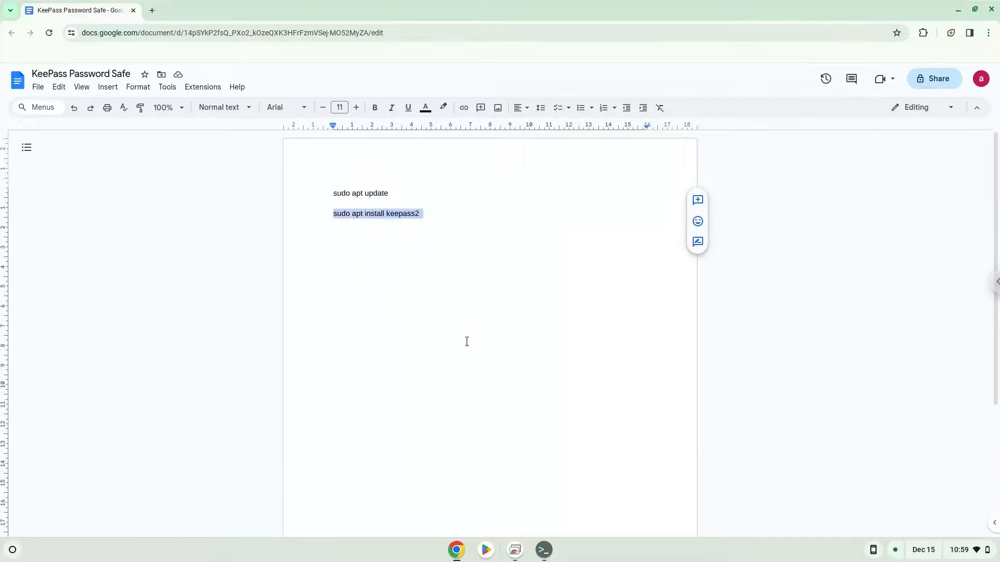
{"action": "left_click", "coordinate": [543, 550]}
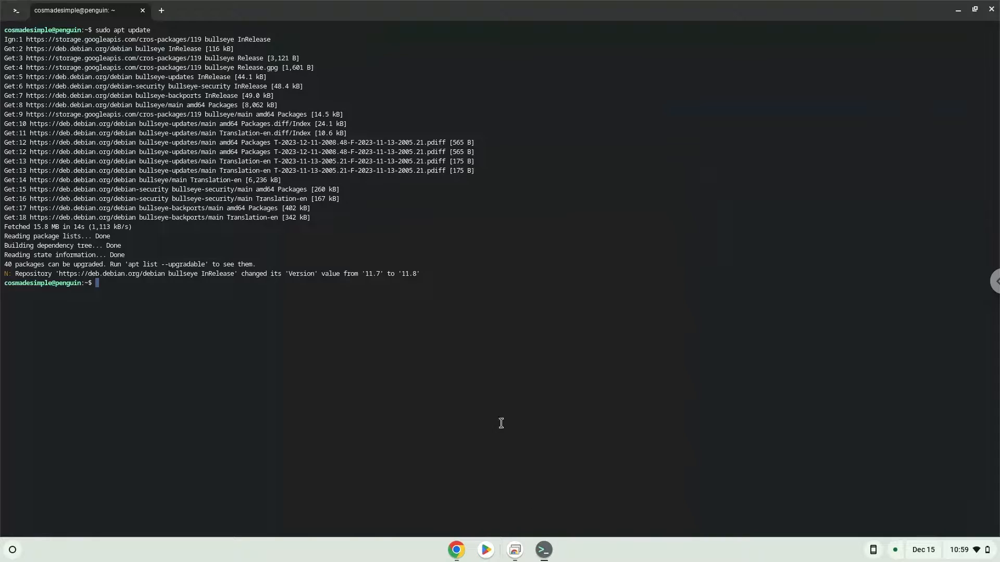
- Run sudo apt install keepass2 and answer Y to continue the installation
{"action": "key", "text": "Return"}
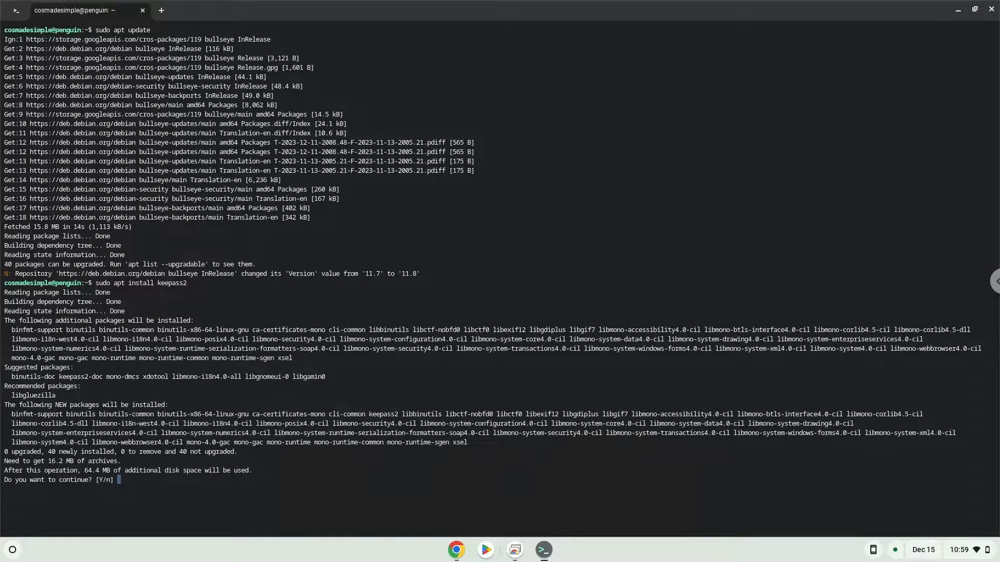
{"action": "type", "text": "Y"}
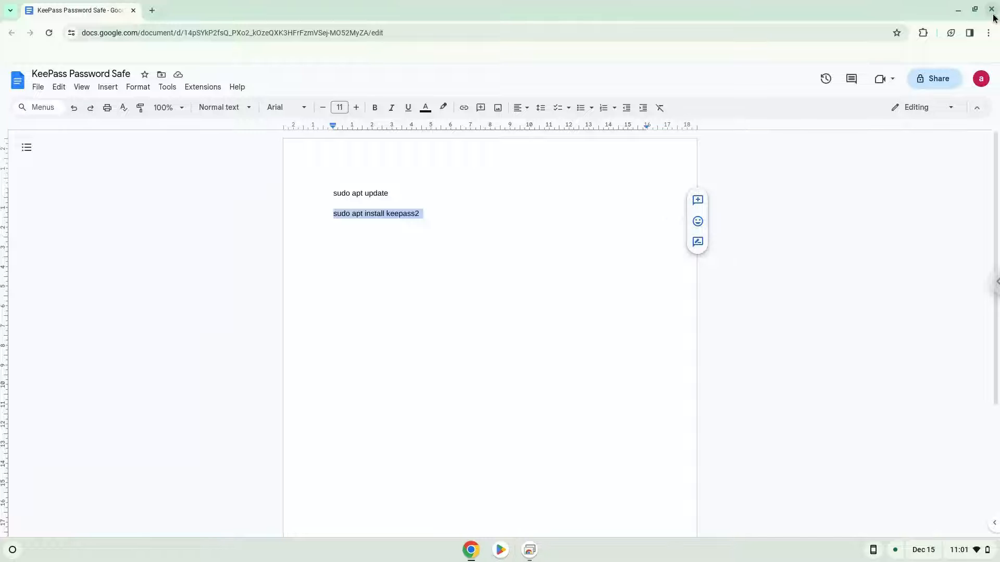
- Close the Docs browser window and launch KeePass 2 from the app launcher
{"action": "left_click", "coordinate": [974, 11]}
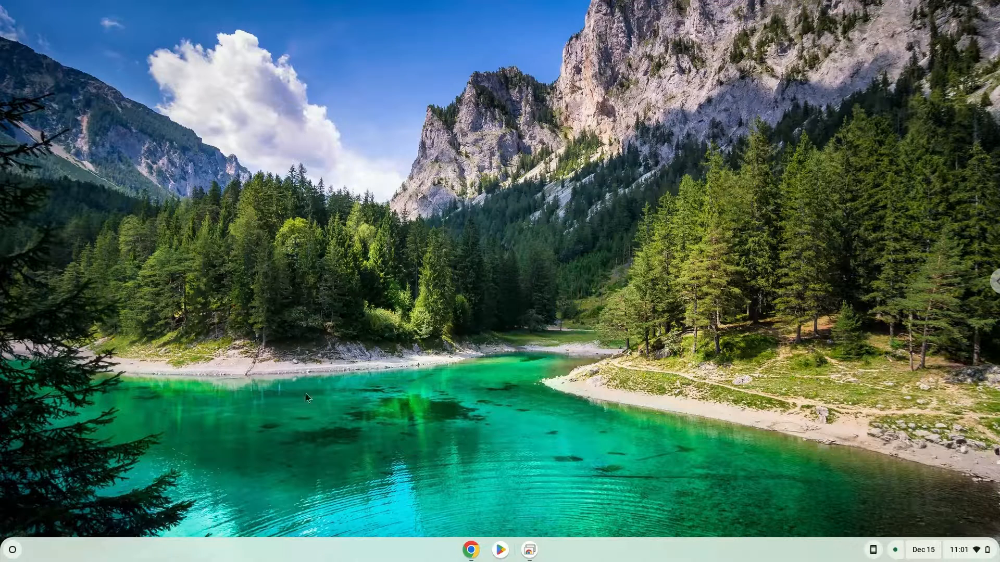
{"action": "mouse_move", "coordinate": [11, 552]}
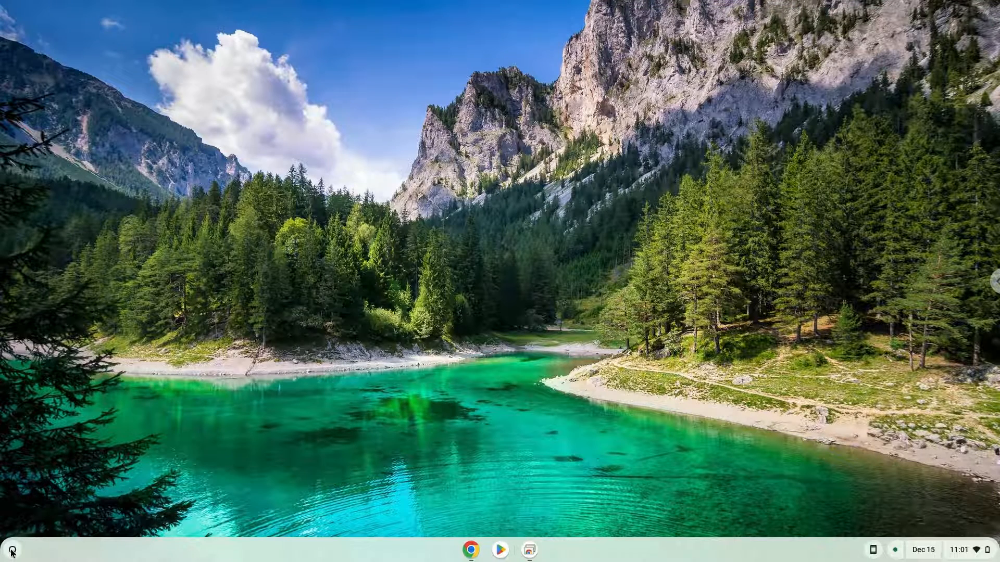
{"action": "left_click", "coordinate": [12, 549]}
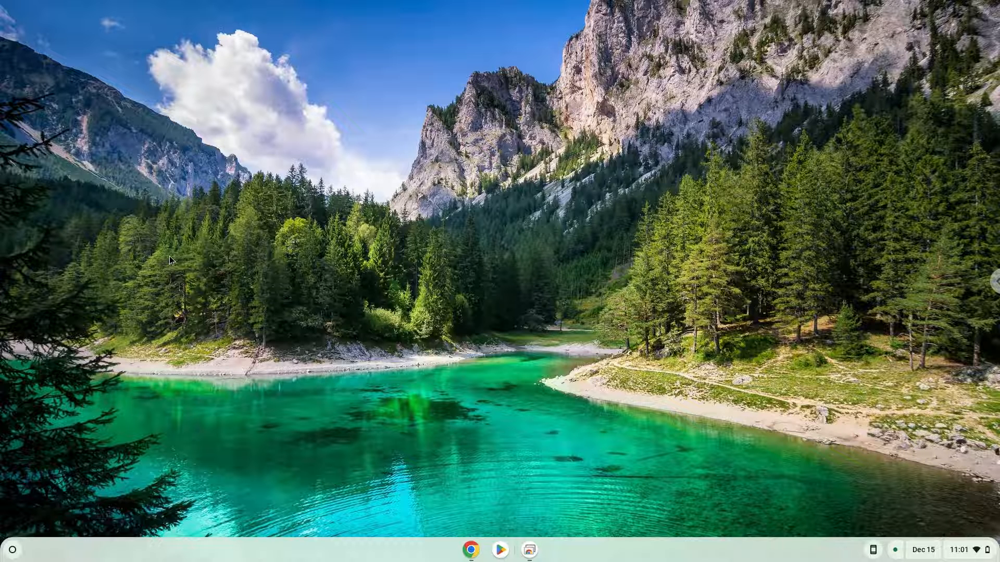
{"action": "left_click", "coordinate": [544, 549]}
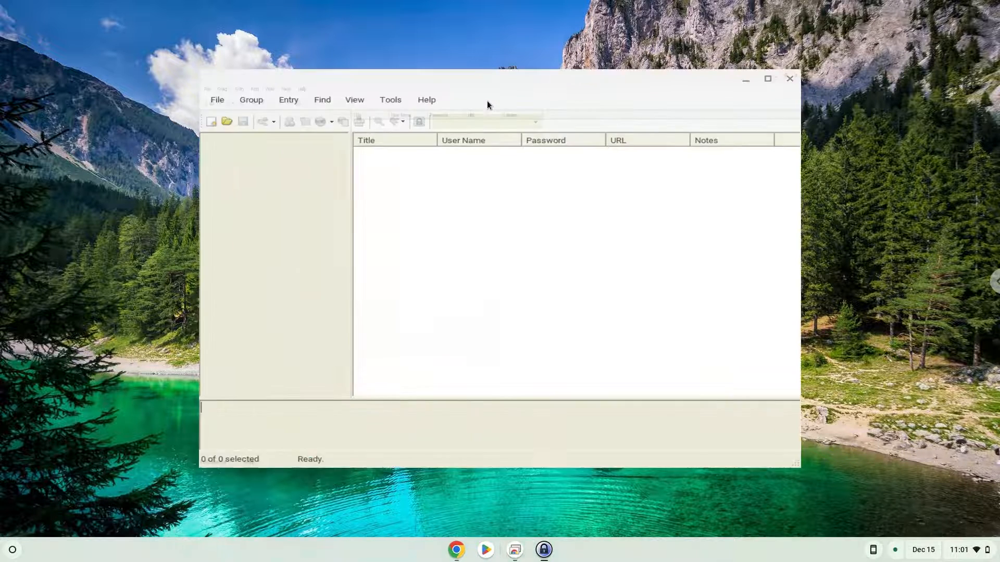
- Maximize KeePass and show Help > About confirming version 2.47 (64-bit)
{"action": "left_click", "coordinate": [767, 78]}
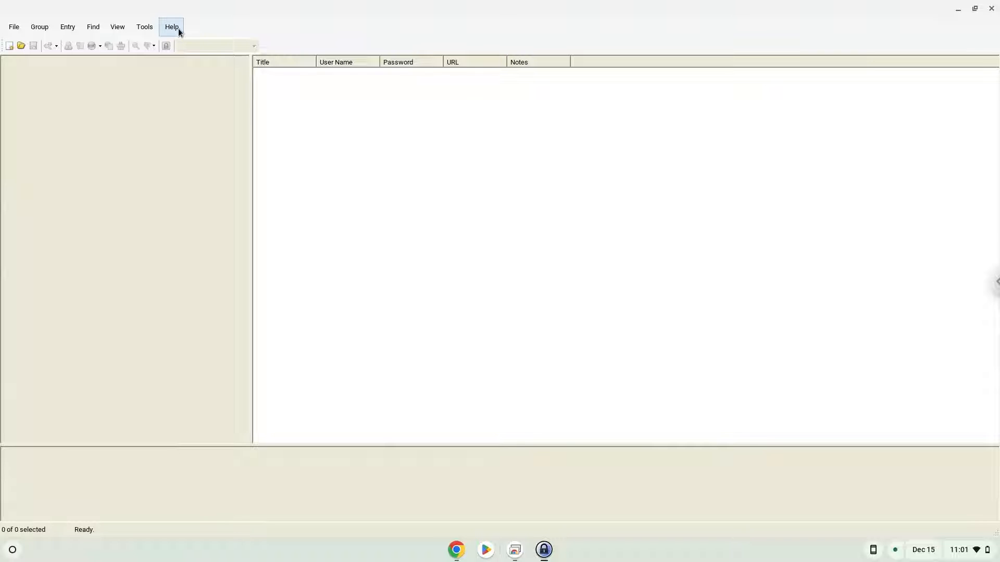
{"action": "left_click", "coordinate": [171, 27]}
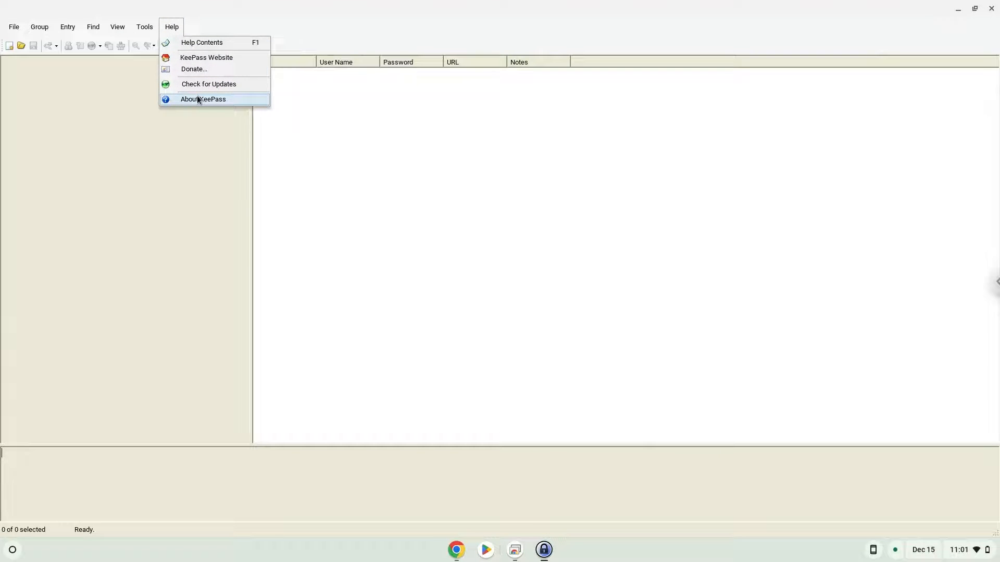
{"action": "left_click", "coordinate": [203, 99]}
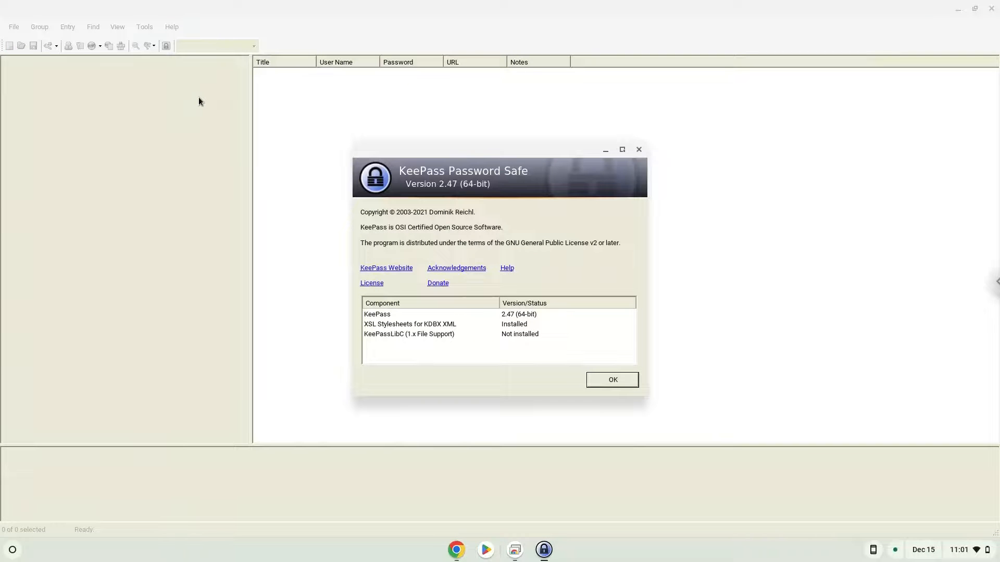